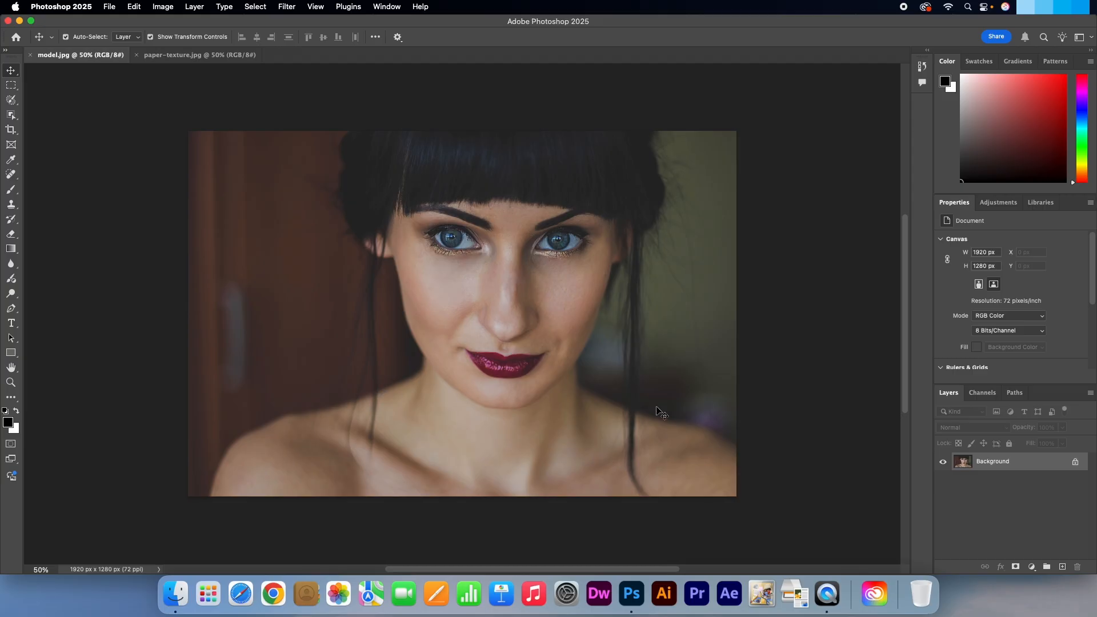
Desaturate the portrait, duplicate the layer, and invert the copy into a negative.
key(cmd+shift+u)
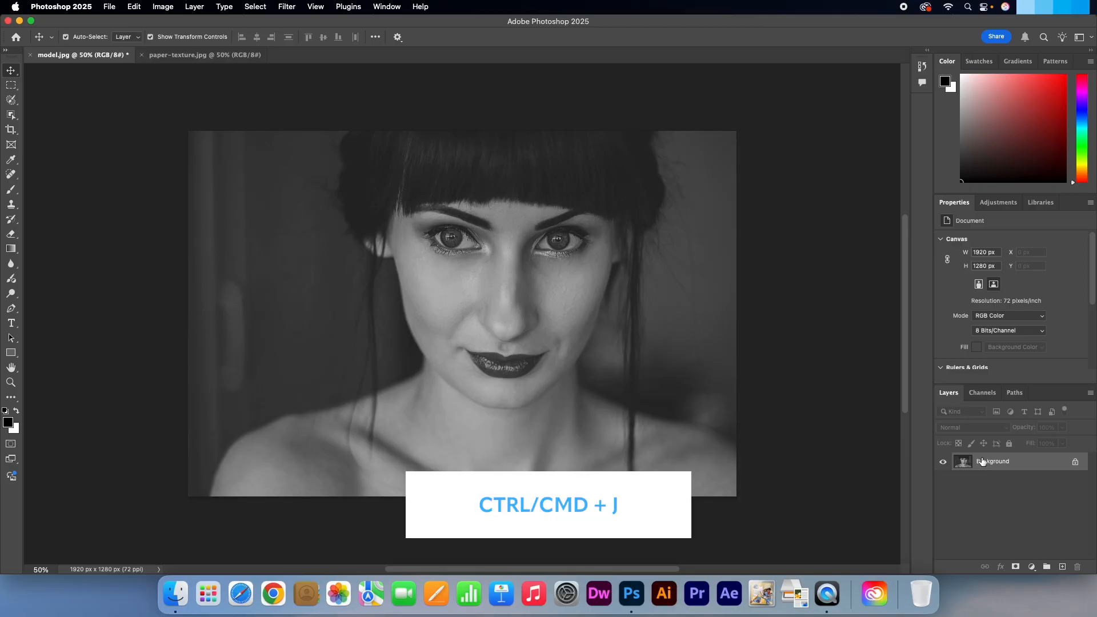
key(cmd+j)
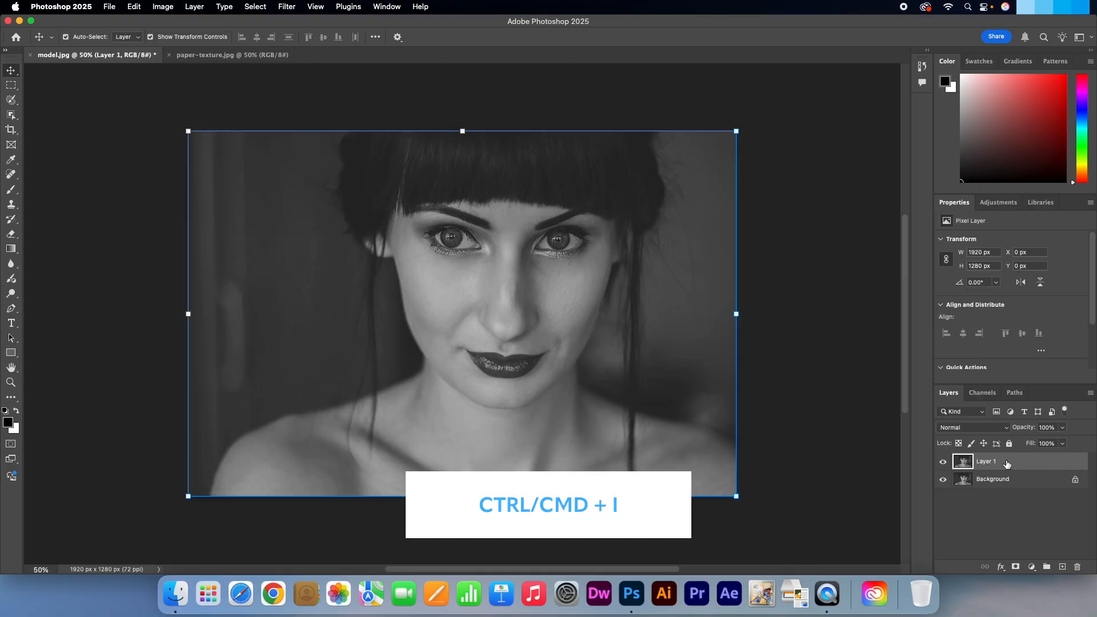
key(cmd+i)
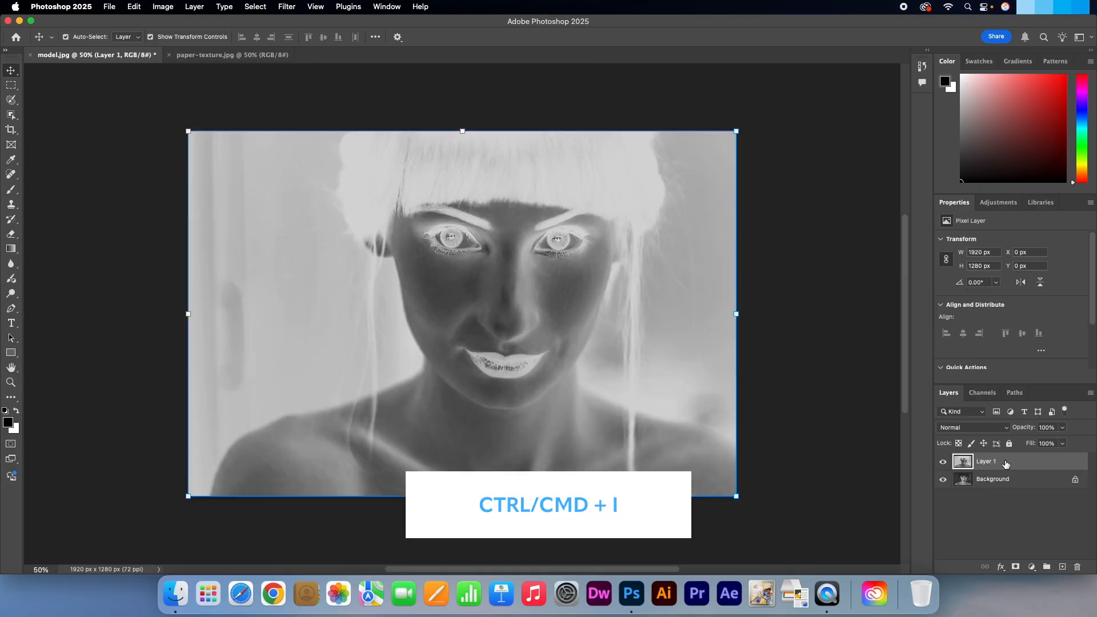
click(976, 427)
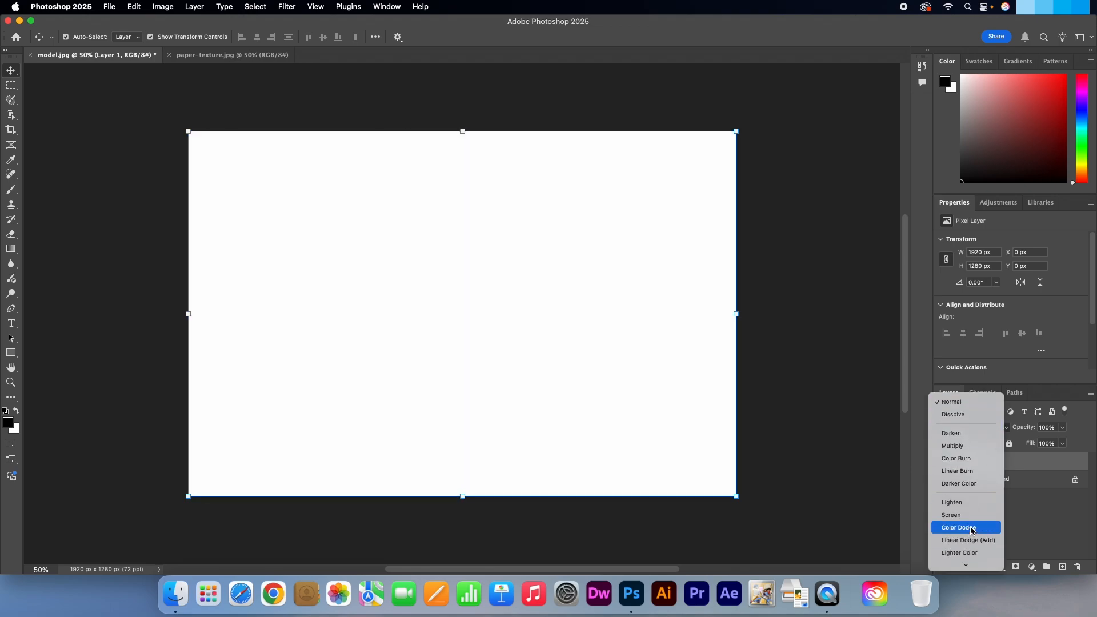
Set Layer 1's blend mode to Color Dodge, turning the canvas nearly white.
click(957, 527)
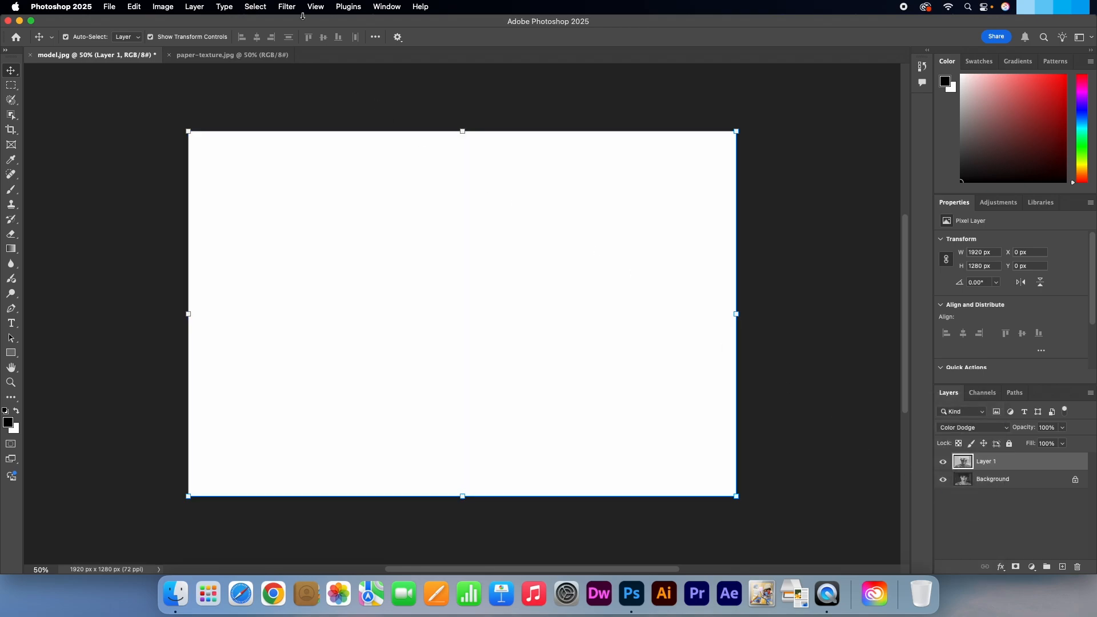
click(287, 7)
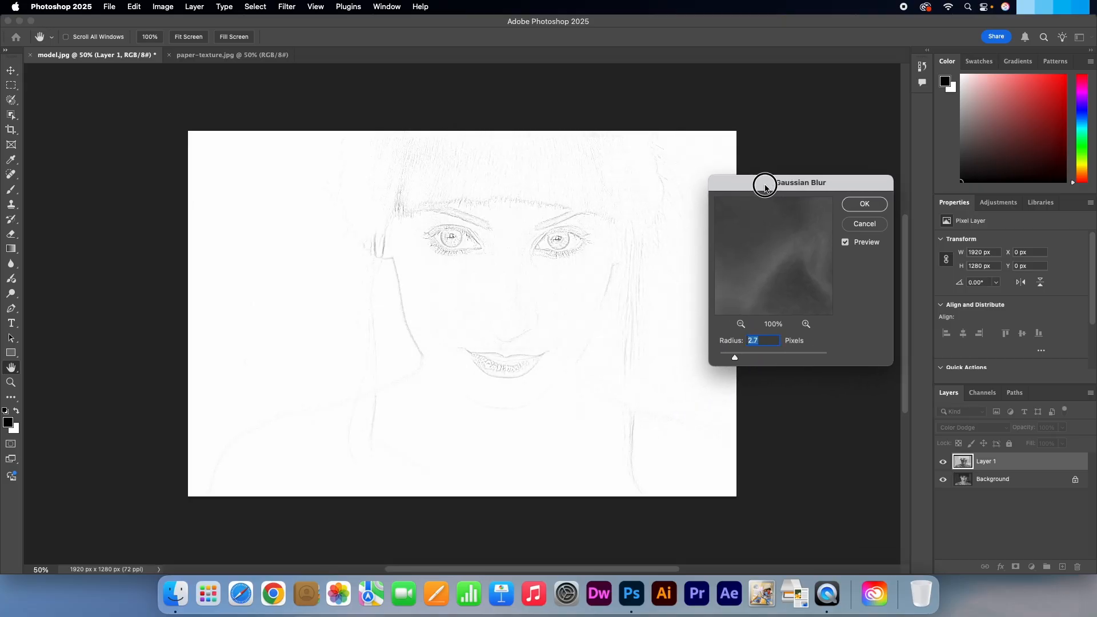
Apply a Gaussian Blur of radius 8.9 pixels to the dodged layer.
drag(734, 358, 749, 358)
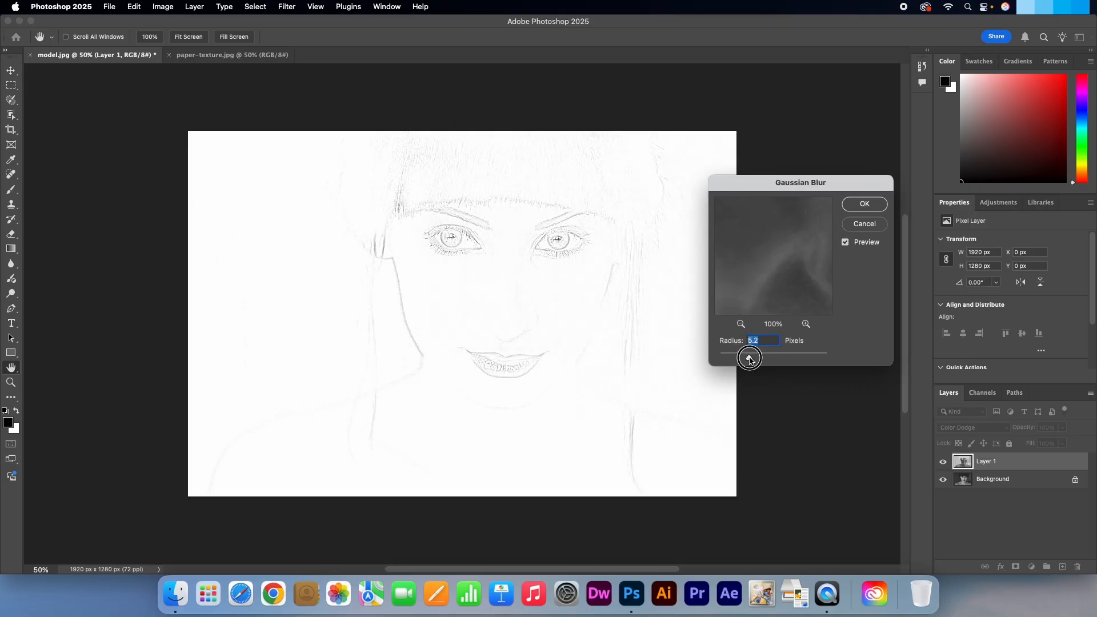
drag(748, 359, 757, 358)
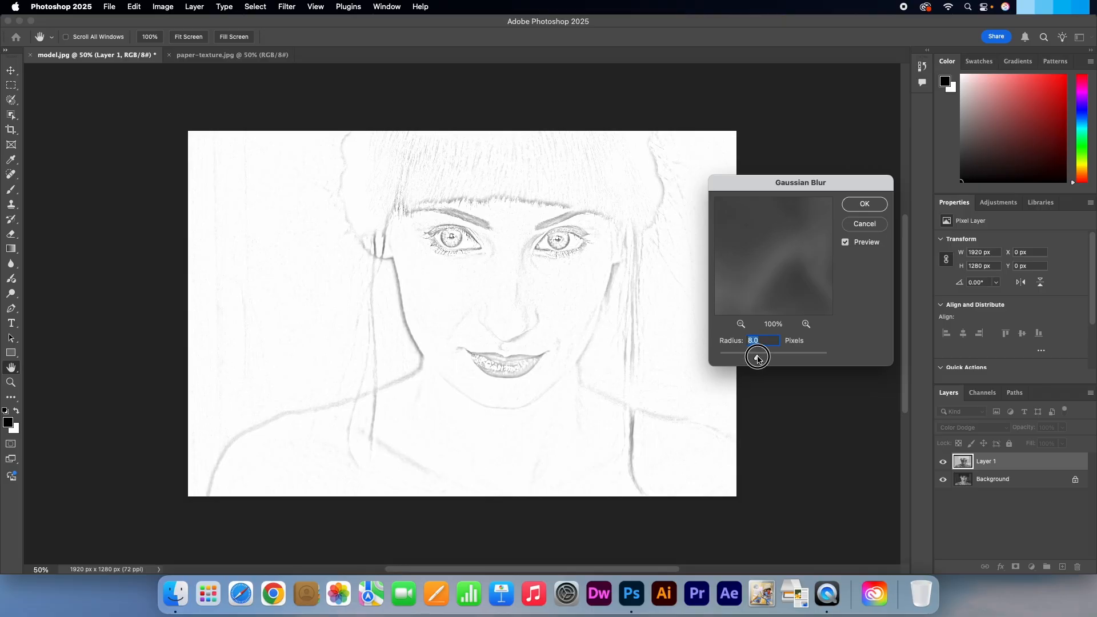
drag(757, 356, 761, 356)
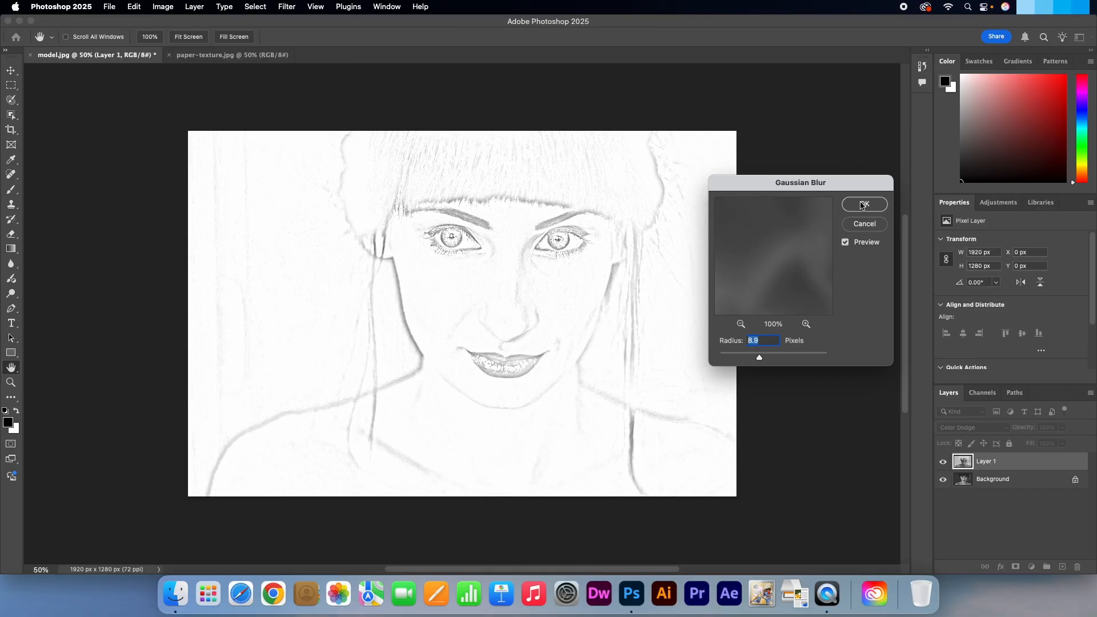
click(863, 205)
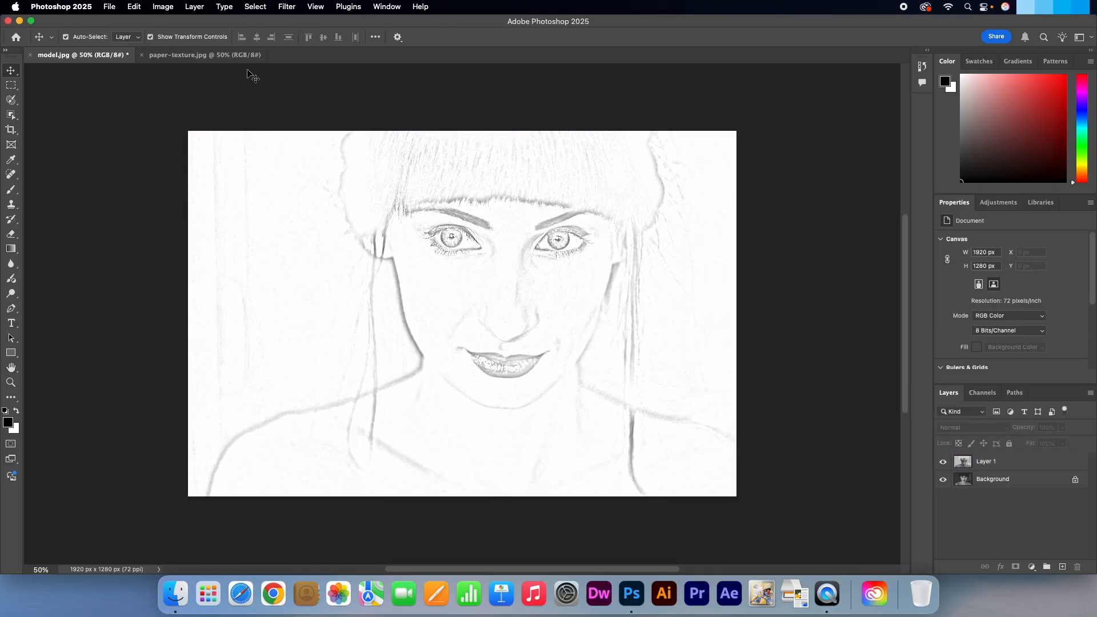
Bring the paper-texture.jpg image into model.jpg and move it over the whole canvas.
click(177, 54)
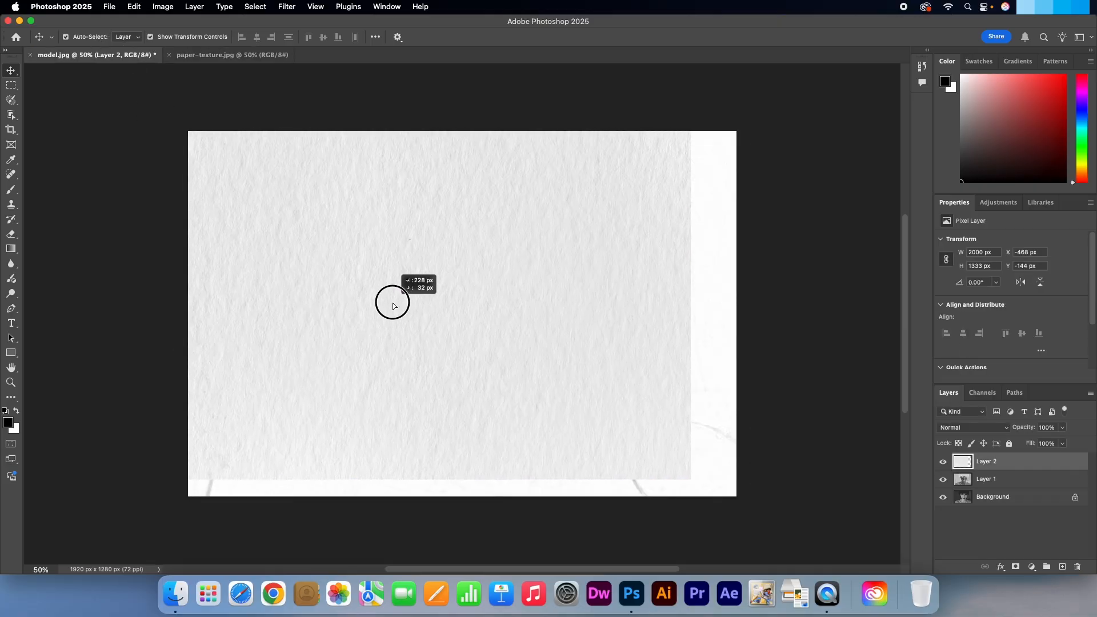
drag(392, 304, 455, 319)
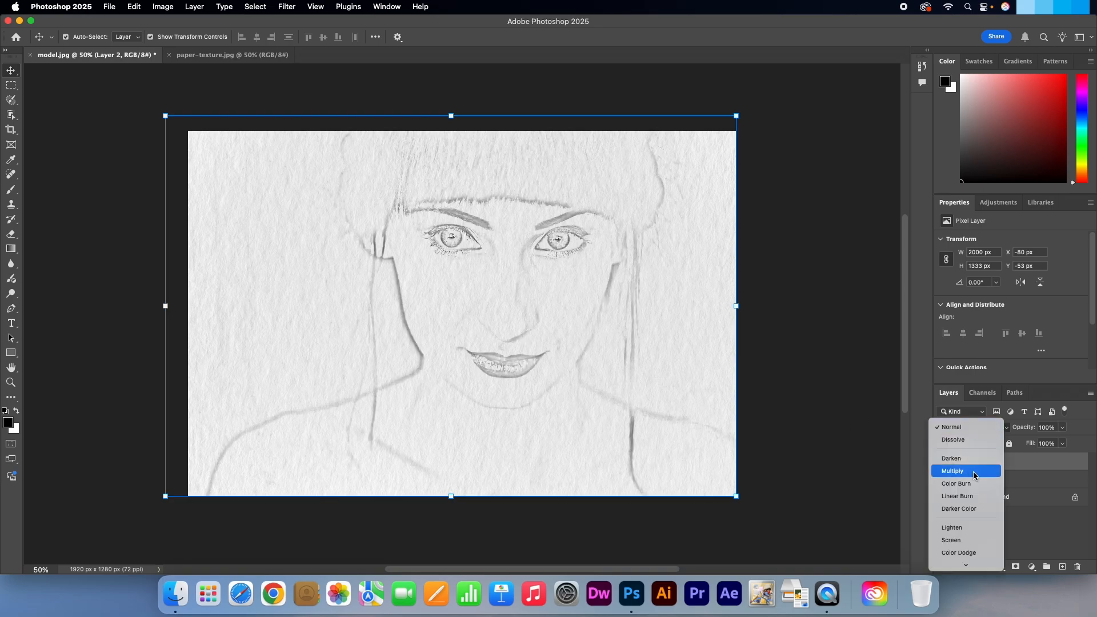
Set Layer 2 to Multiply and lower its opacity to about 80%.
click(952, 471)
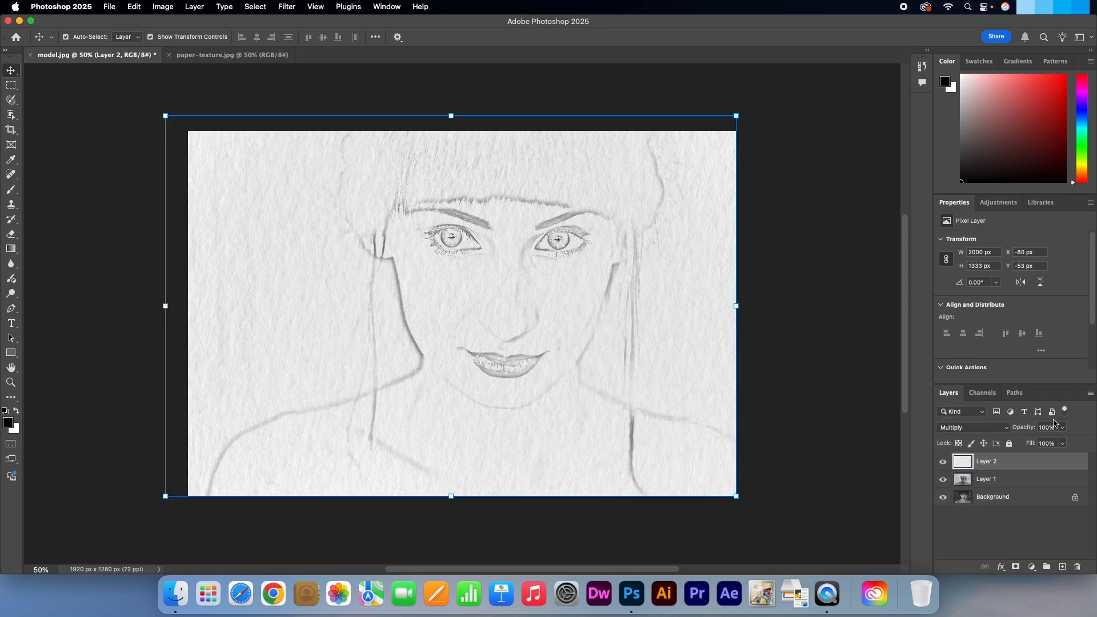
drag(1059, 442, 1042, 442)
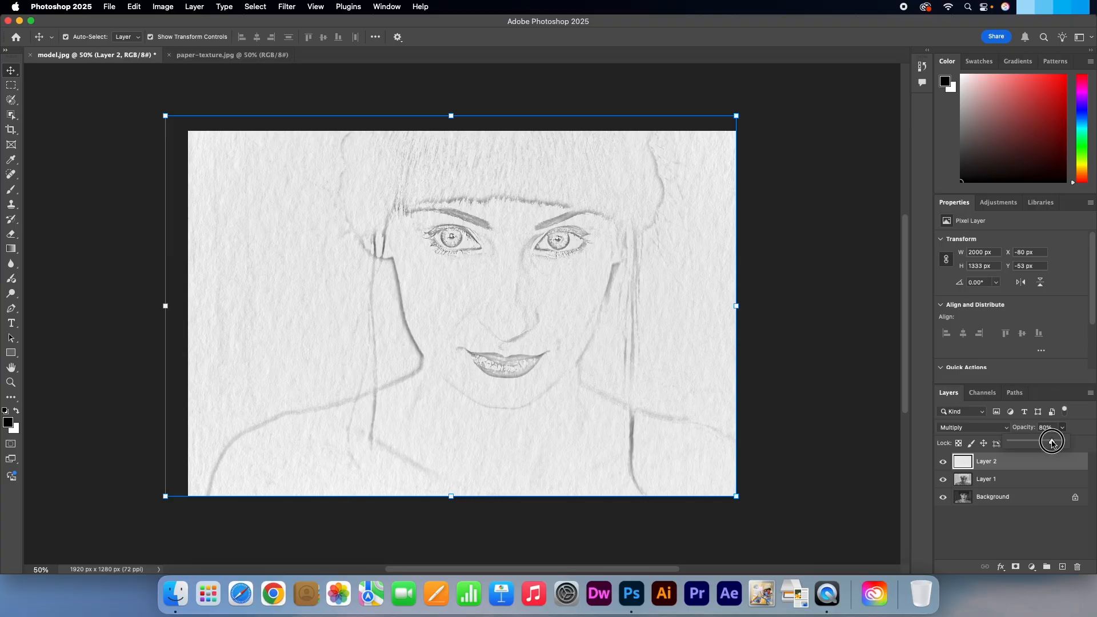
drag(1051, 441, 1041, 442)
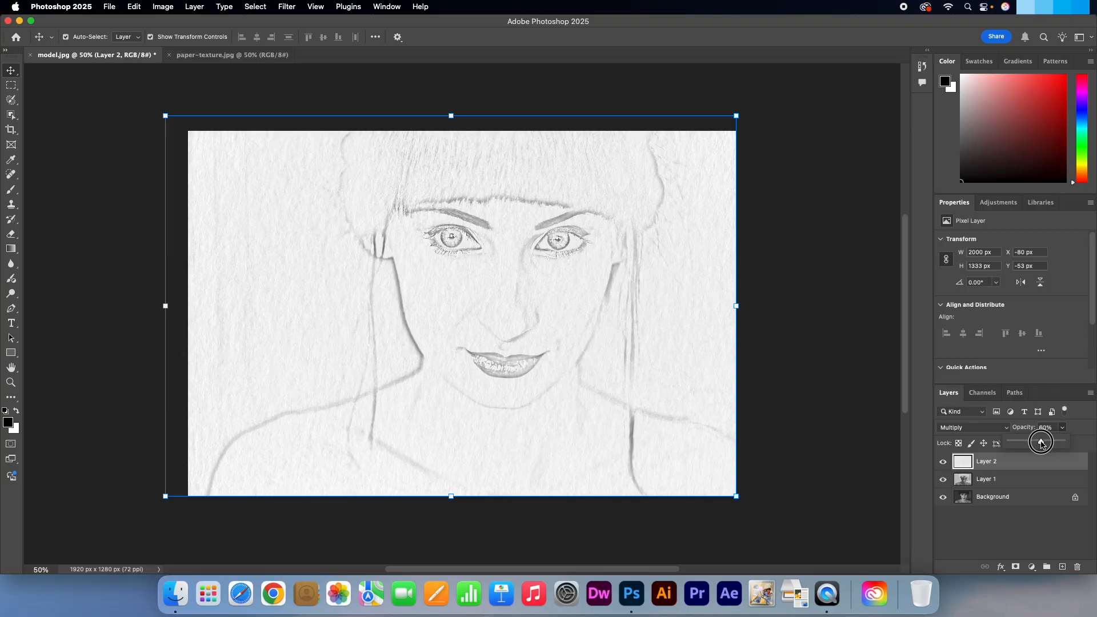